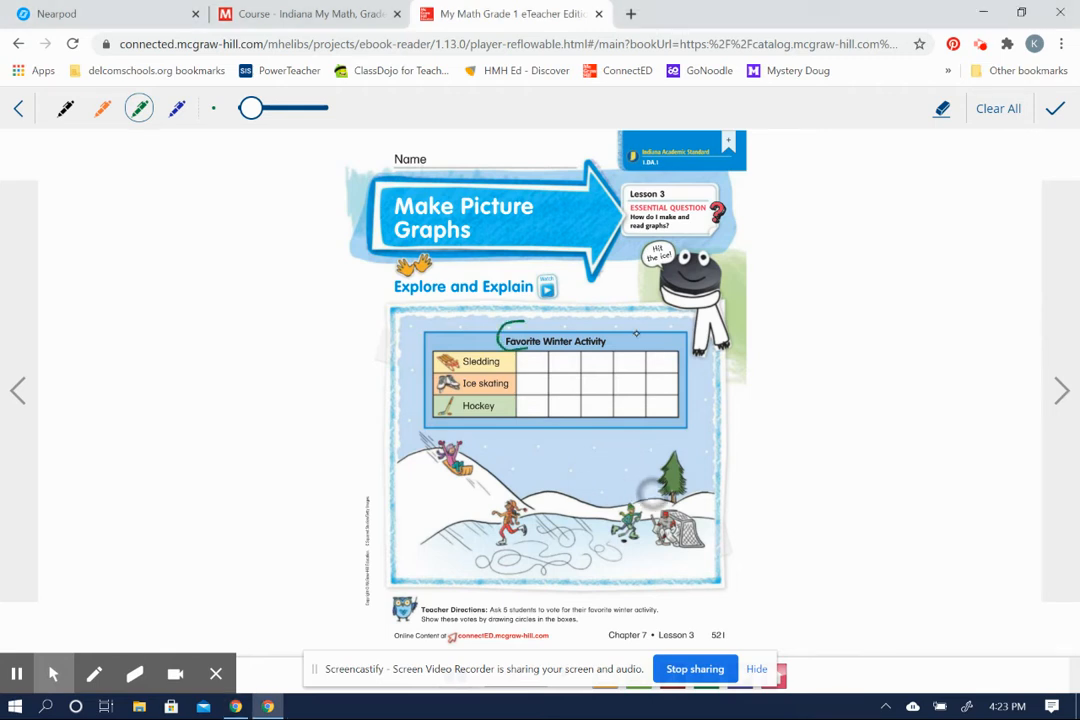
# Step: Circle the Favorite Winter Activity title and draw four Sledding vote circles and one Hockey circle
pyautogui.moveTo(490, 340); pyautogui.dragTo(640, 340)
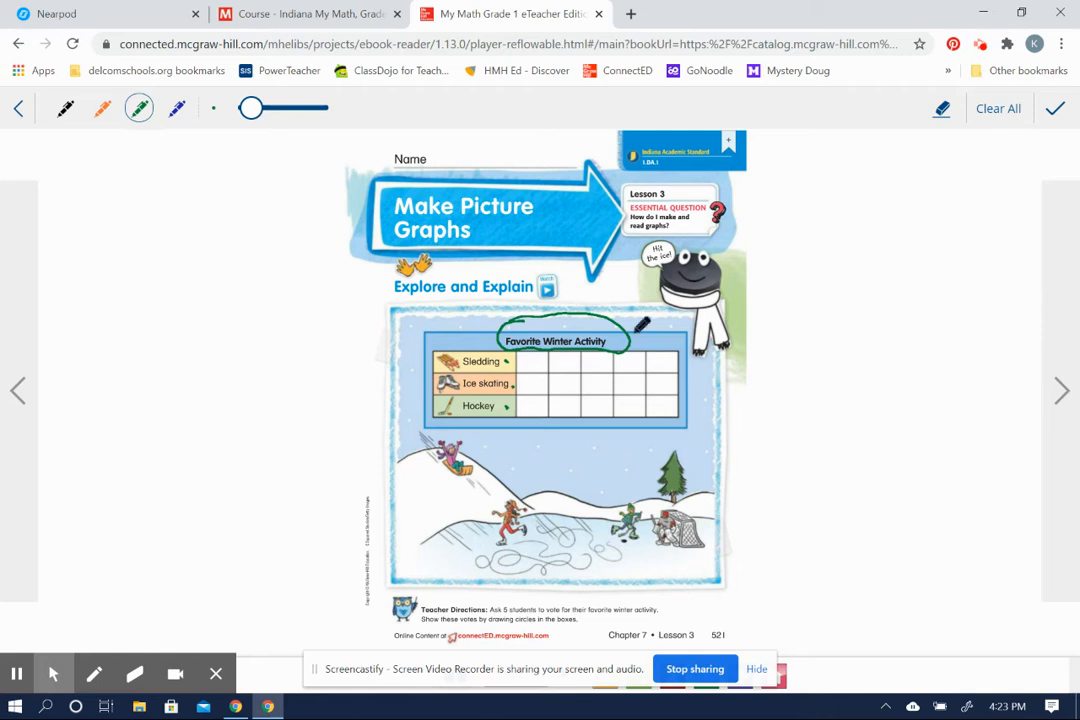
pyautogui.moveTo(540, 352); pyautogui.dragTo(525, 372)
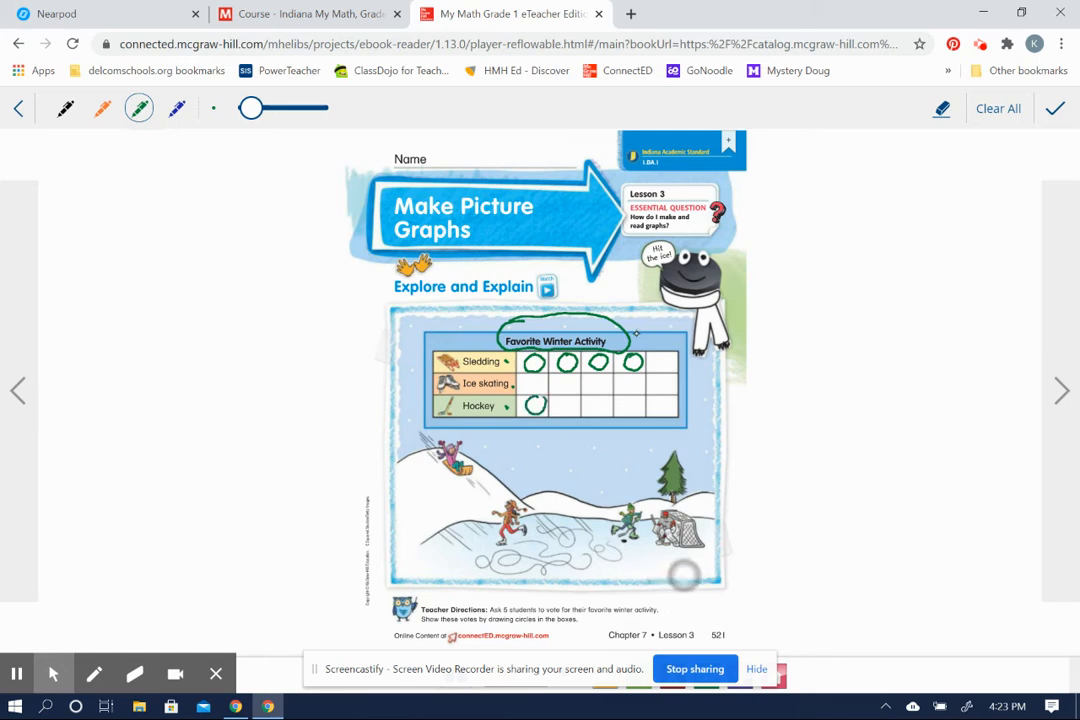
# Step: Scribble inside all five vote circles (four Sledding, one Hockey) until they are solid green
pyautogui.click(535, 405)
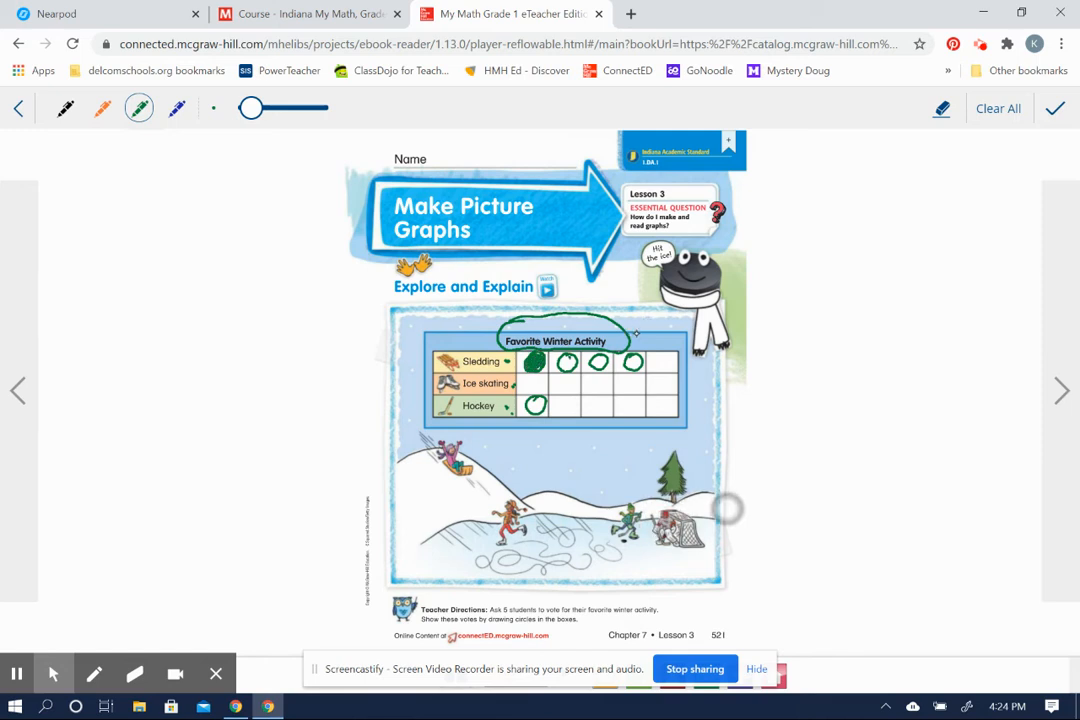
pyautogui.click(565, 362)
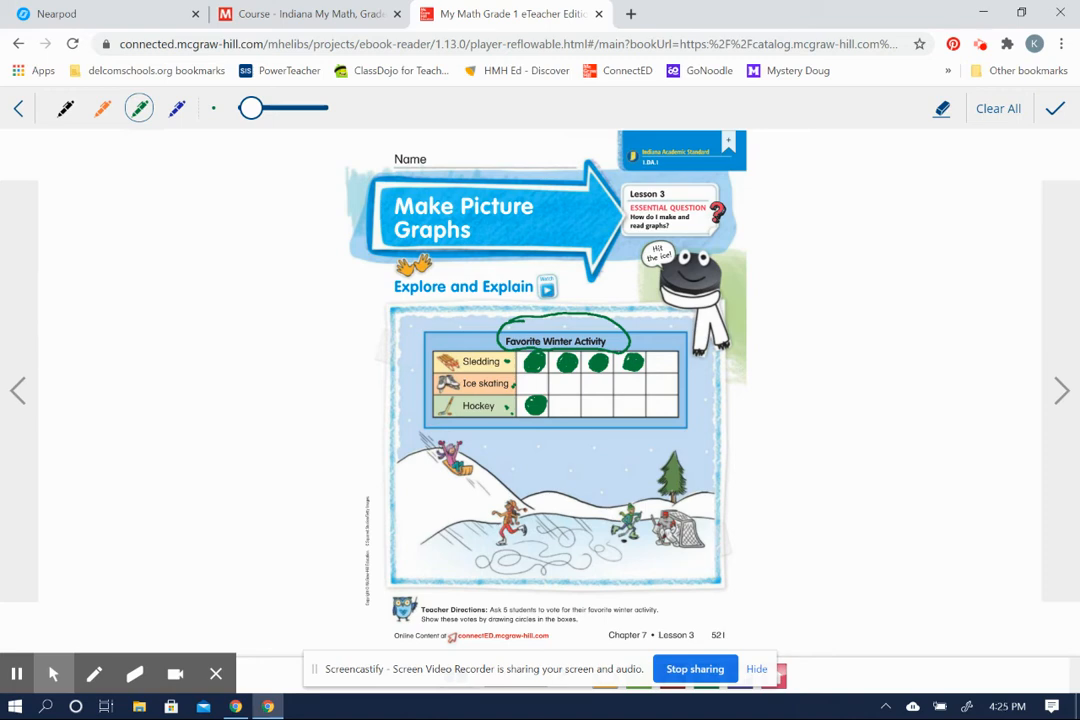
# Step: Close annotations, turn to See and Show page 522, and ready the green pen with its thickness
pyautogui.click(1060, 390)
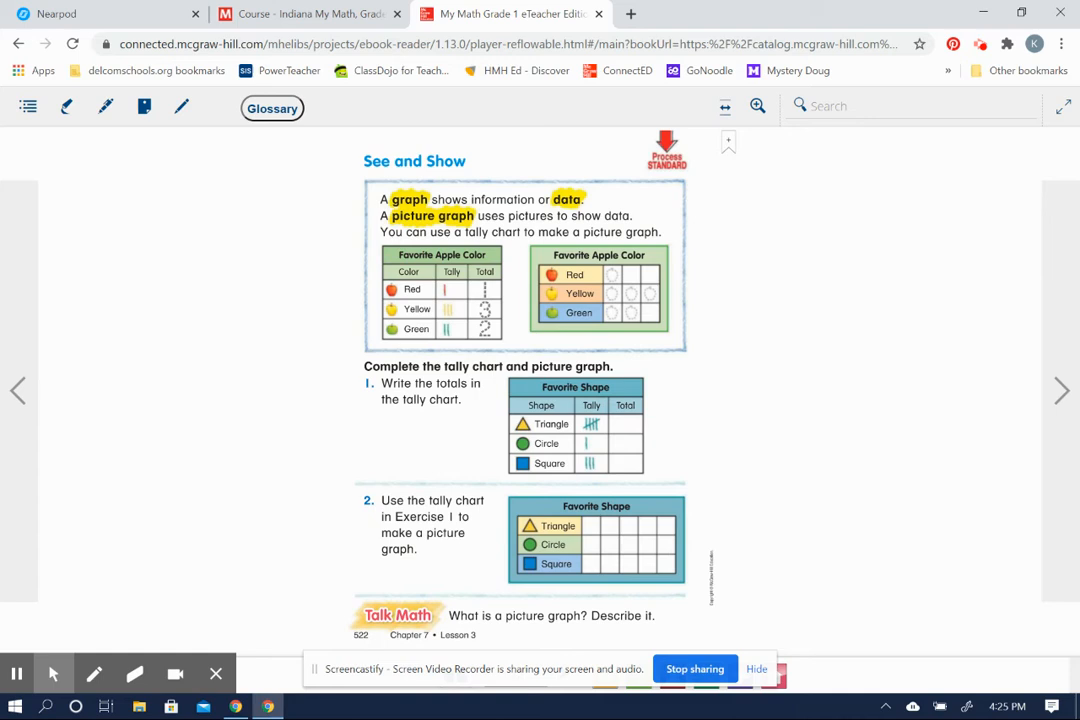
pyautogui.click(66, 107)
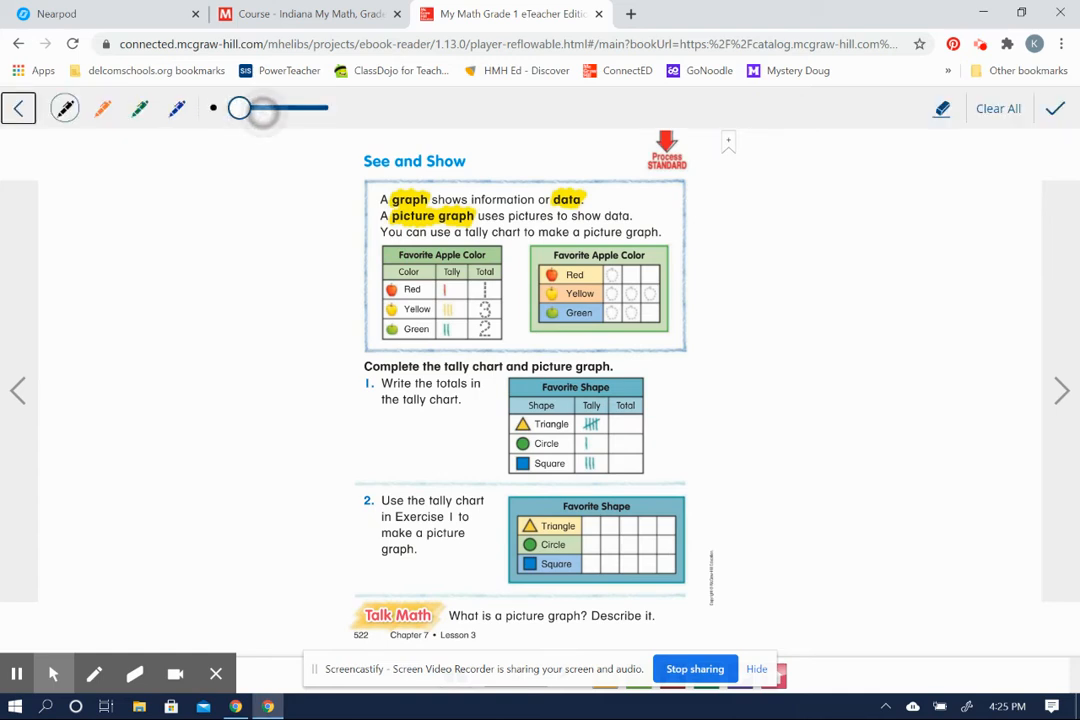
pyautogui.click(139, 108)
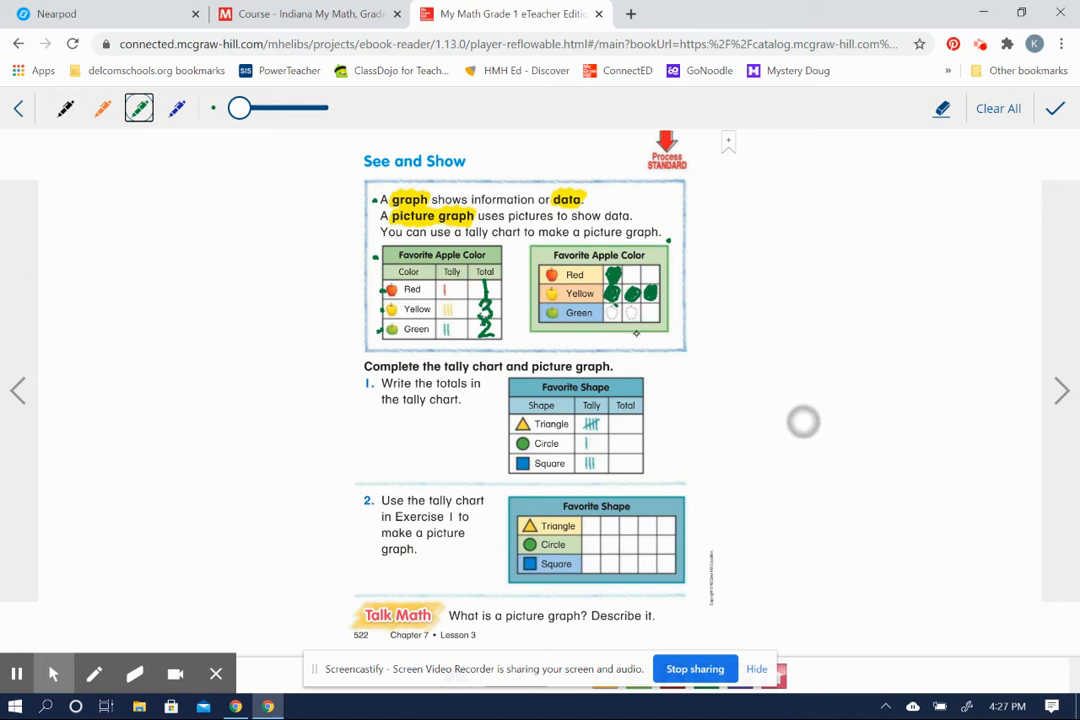
pyautogui.moveTo(840, 440)
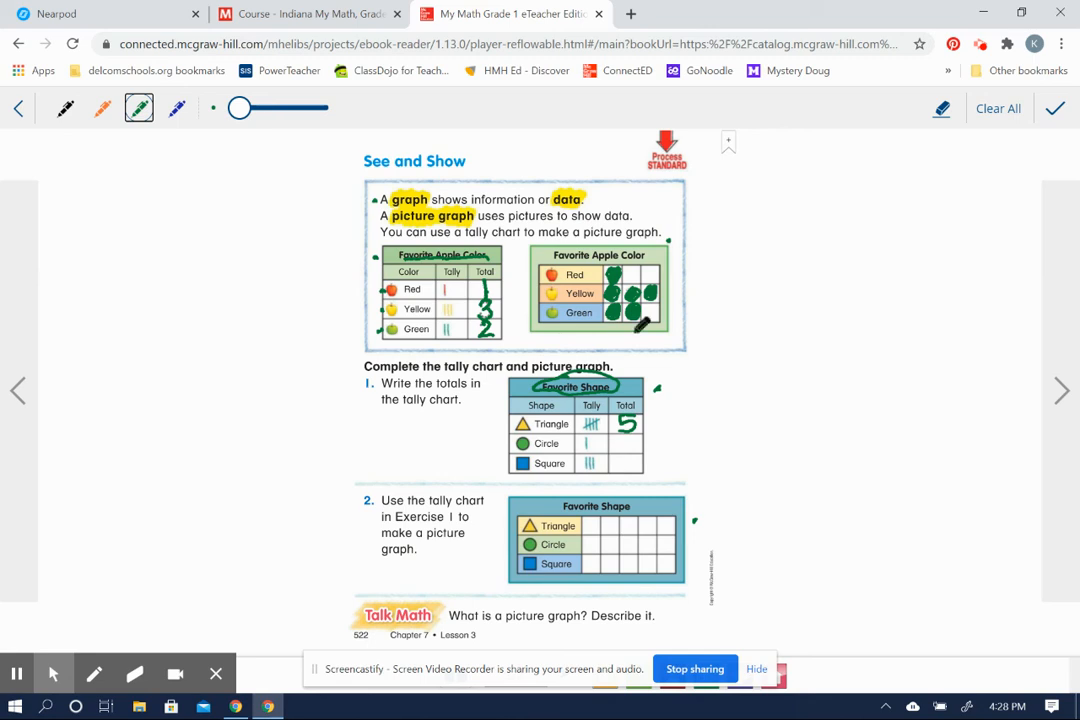
# Step: Write the Circle and Square totals in the Favorite Shape chart's Total column
pyautogui.moveTo(628, 430); pyautogui.dragTo(625, 460)
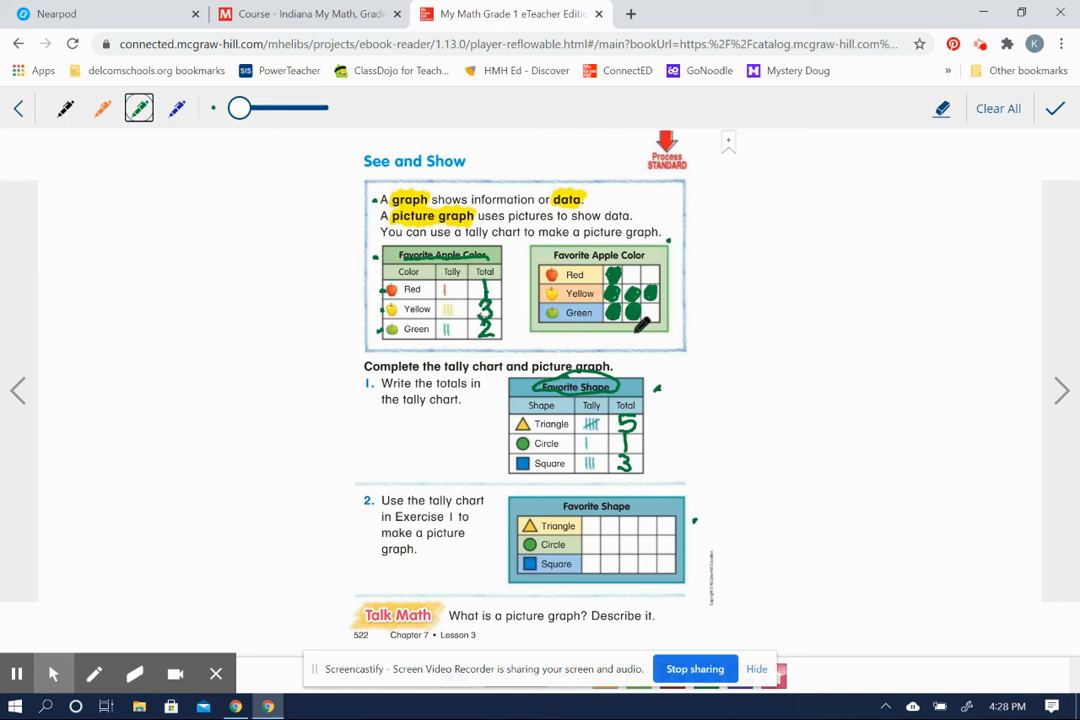
# Step: Circle exercise 1's number and draw two triangles in the Triangle row of the Favorite Shape graph
pyautogui.moveTo(380, 570); pyautogui.dragTo(430, 570)
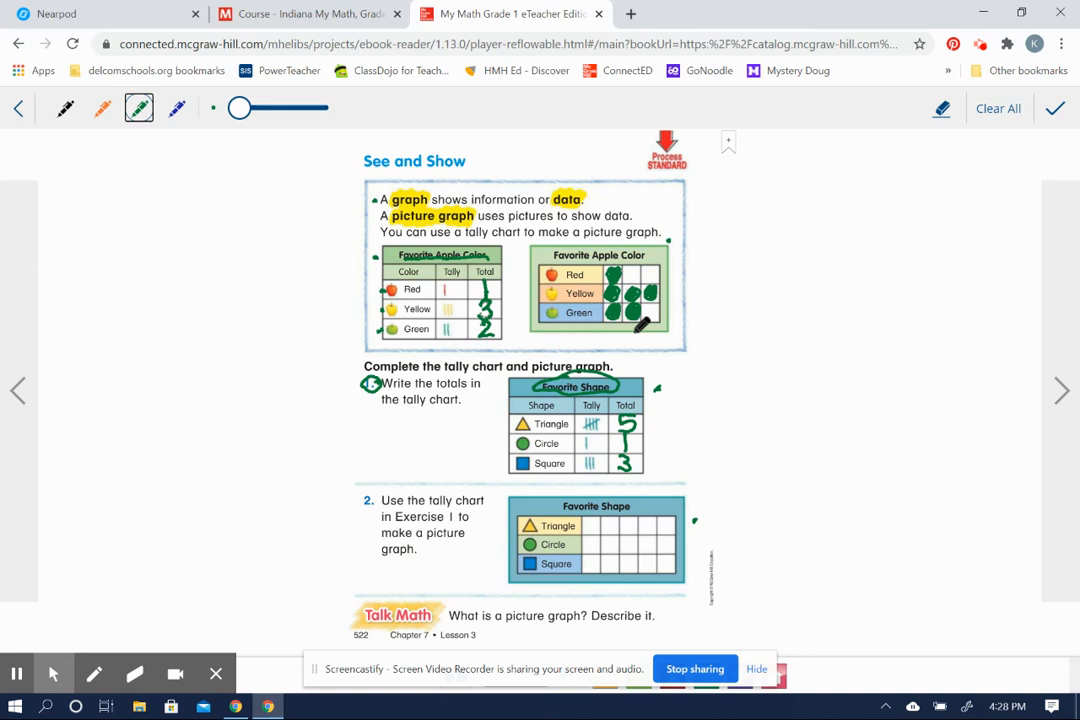
pyautogui.click(591, 525)
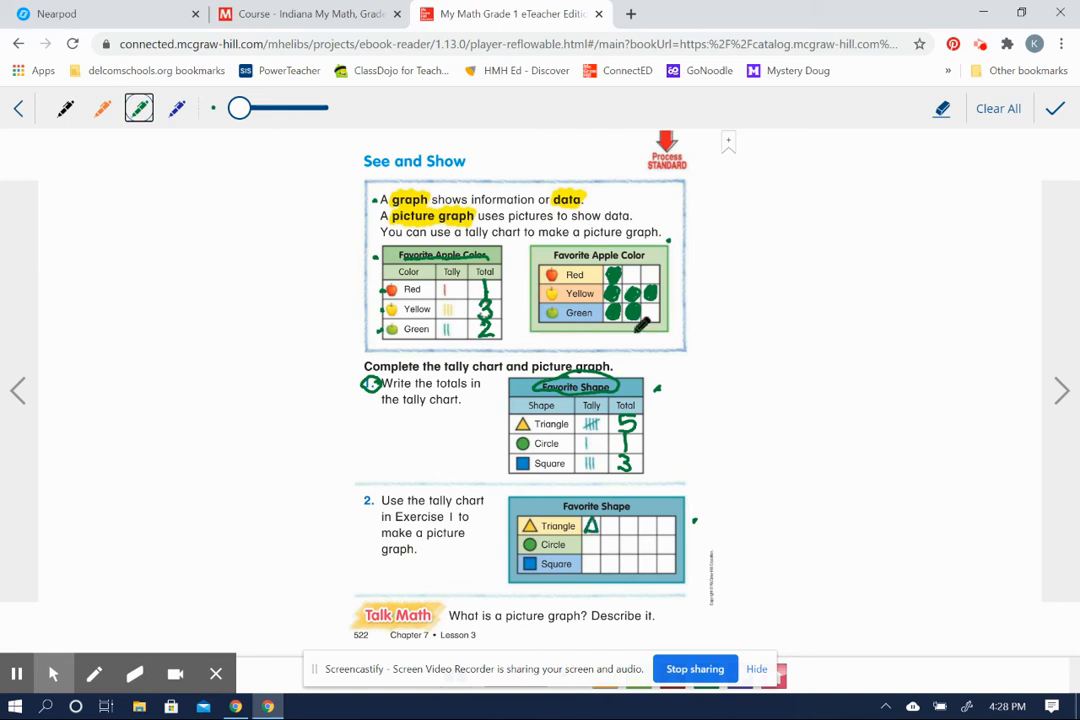
pyautogui.click(611, 525)
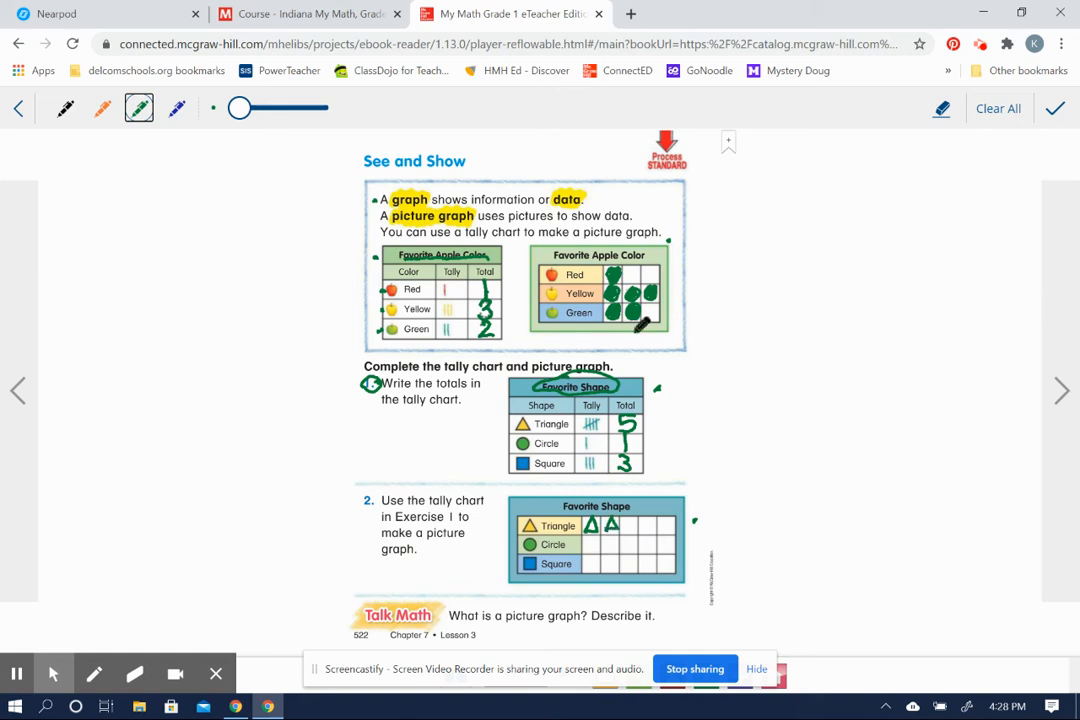